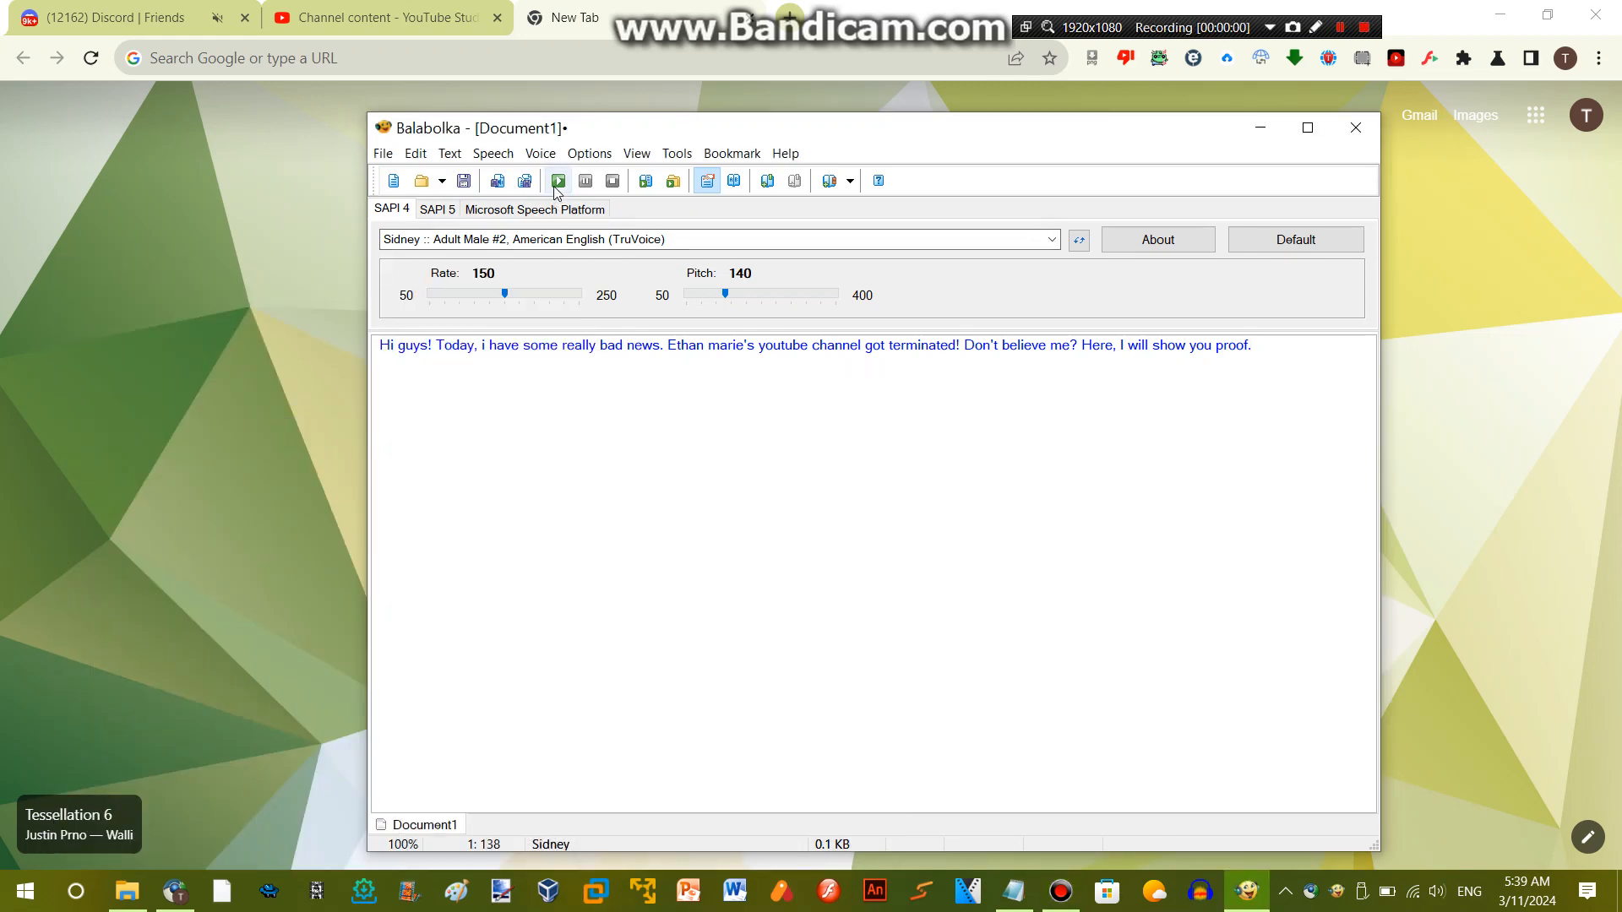
Read aloud the Balabolka greeting announcing the YouTube channel was terminated
{"action": "left_click", "coordinate": [558, 180]}
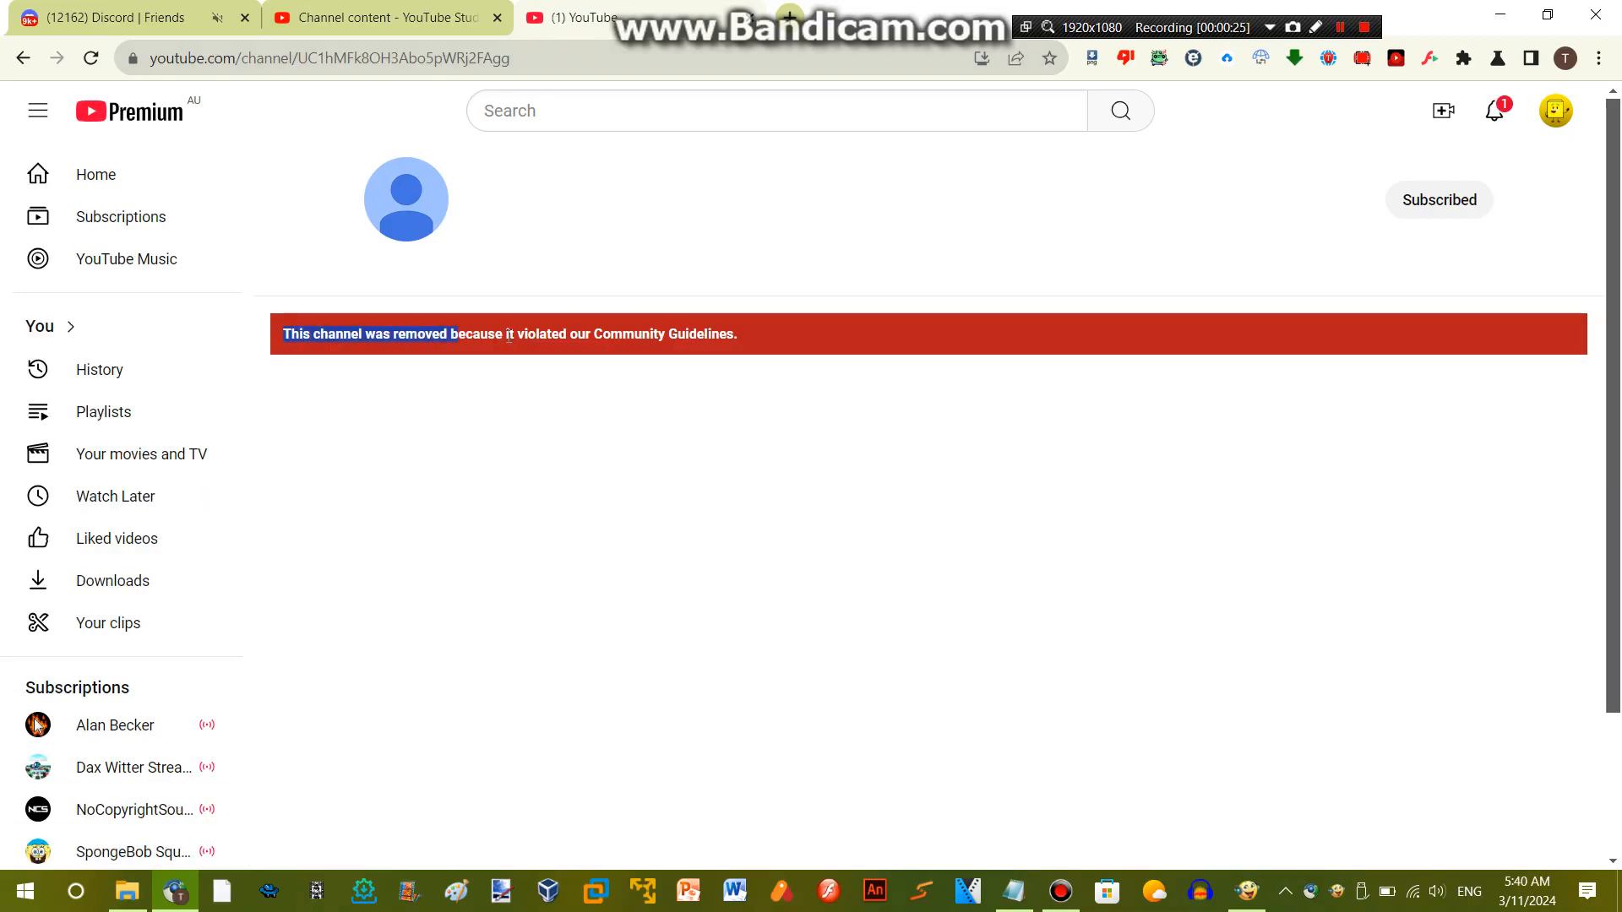
Bring up the context menu on the channel's Community Guidelines removal notice
{"action": "right_click", "coordinate": [672, 341]}
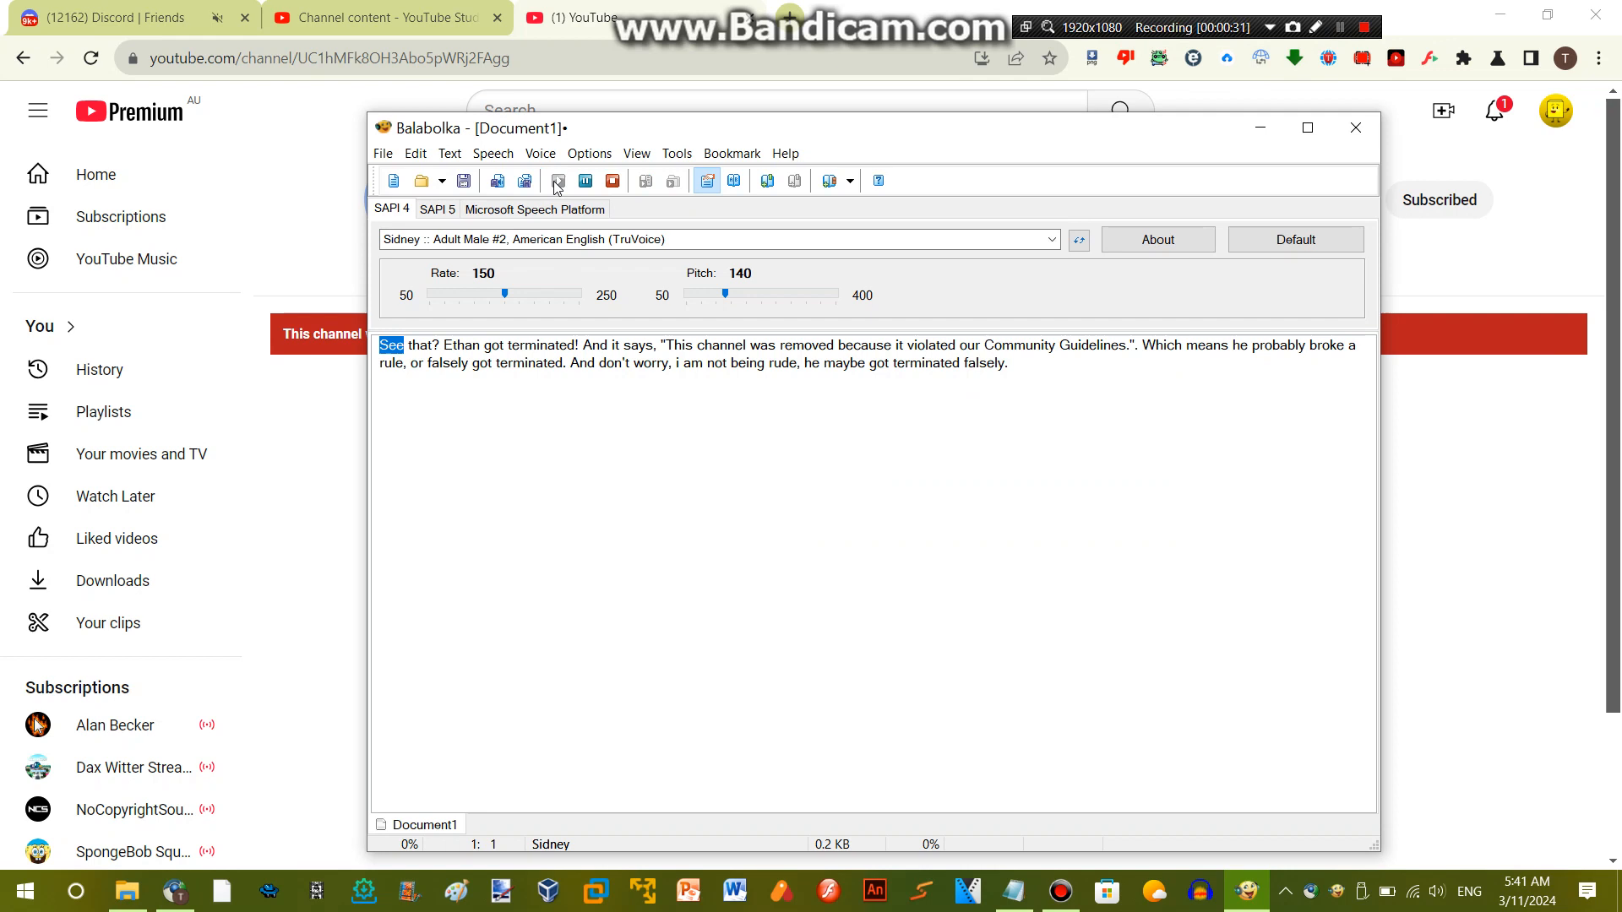
Play the follow-up message about Ethan's removed channel to the end, then pause recording
{"action": "left_click", "coordinate": [557, 181]}
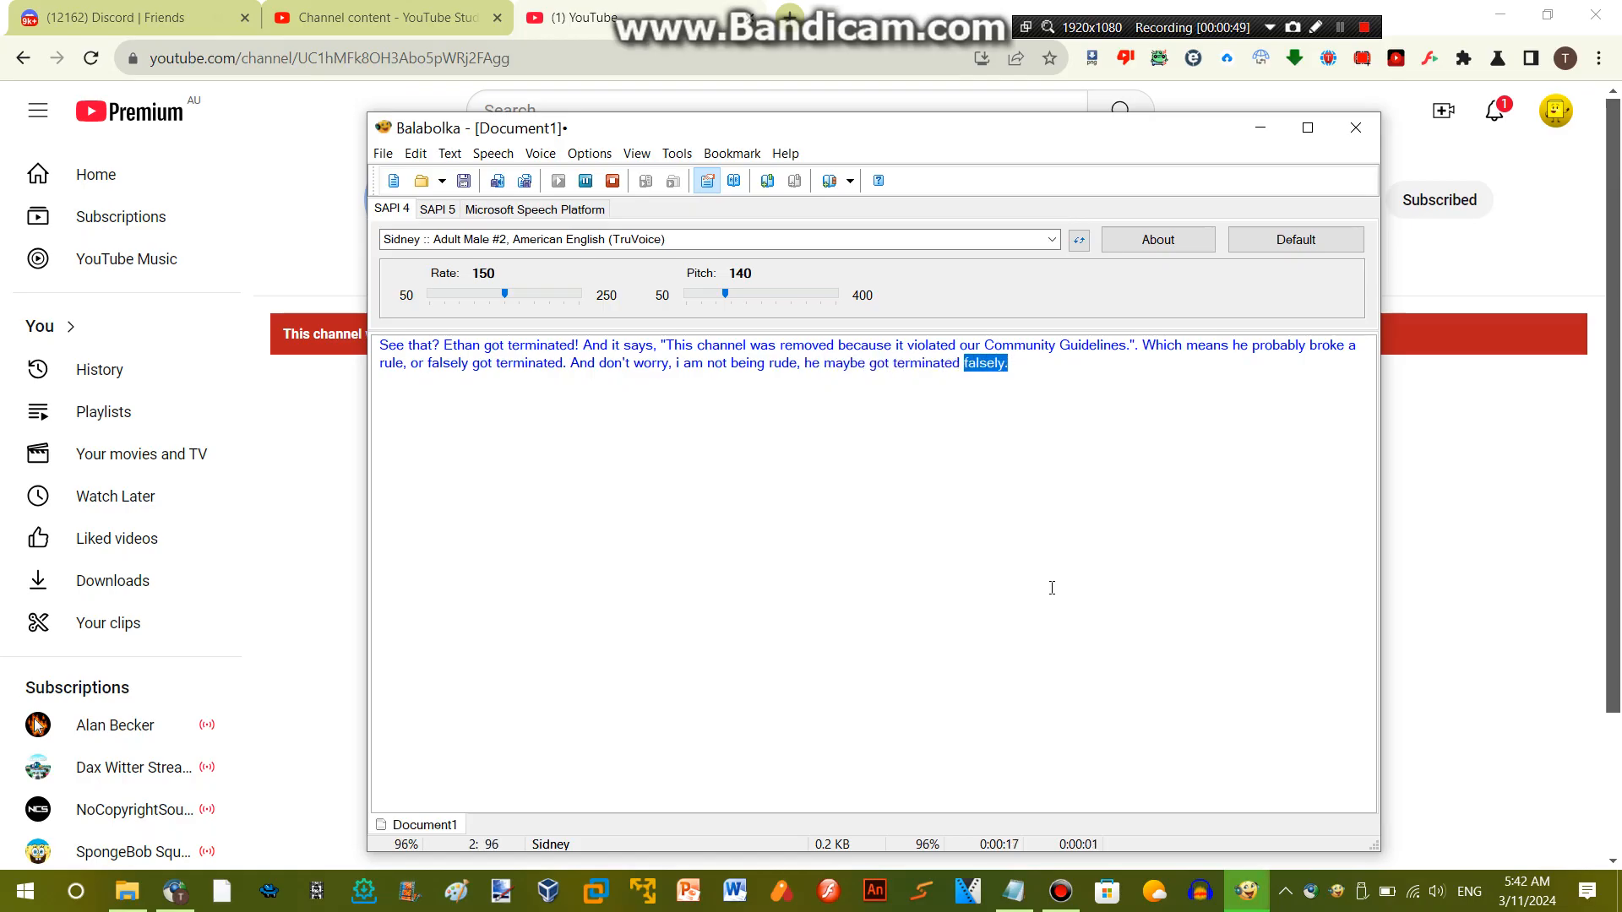
{"action": "left_click", "coordinate": [1340, 27]}
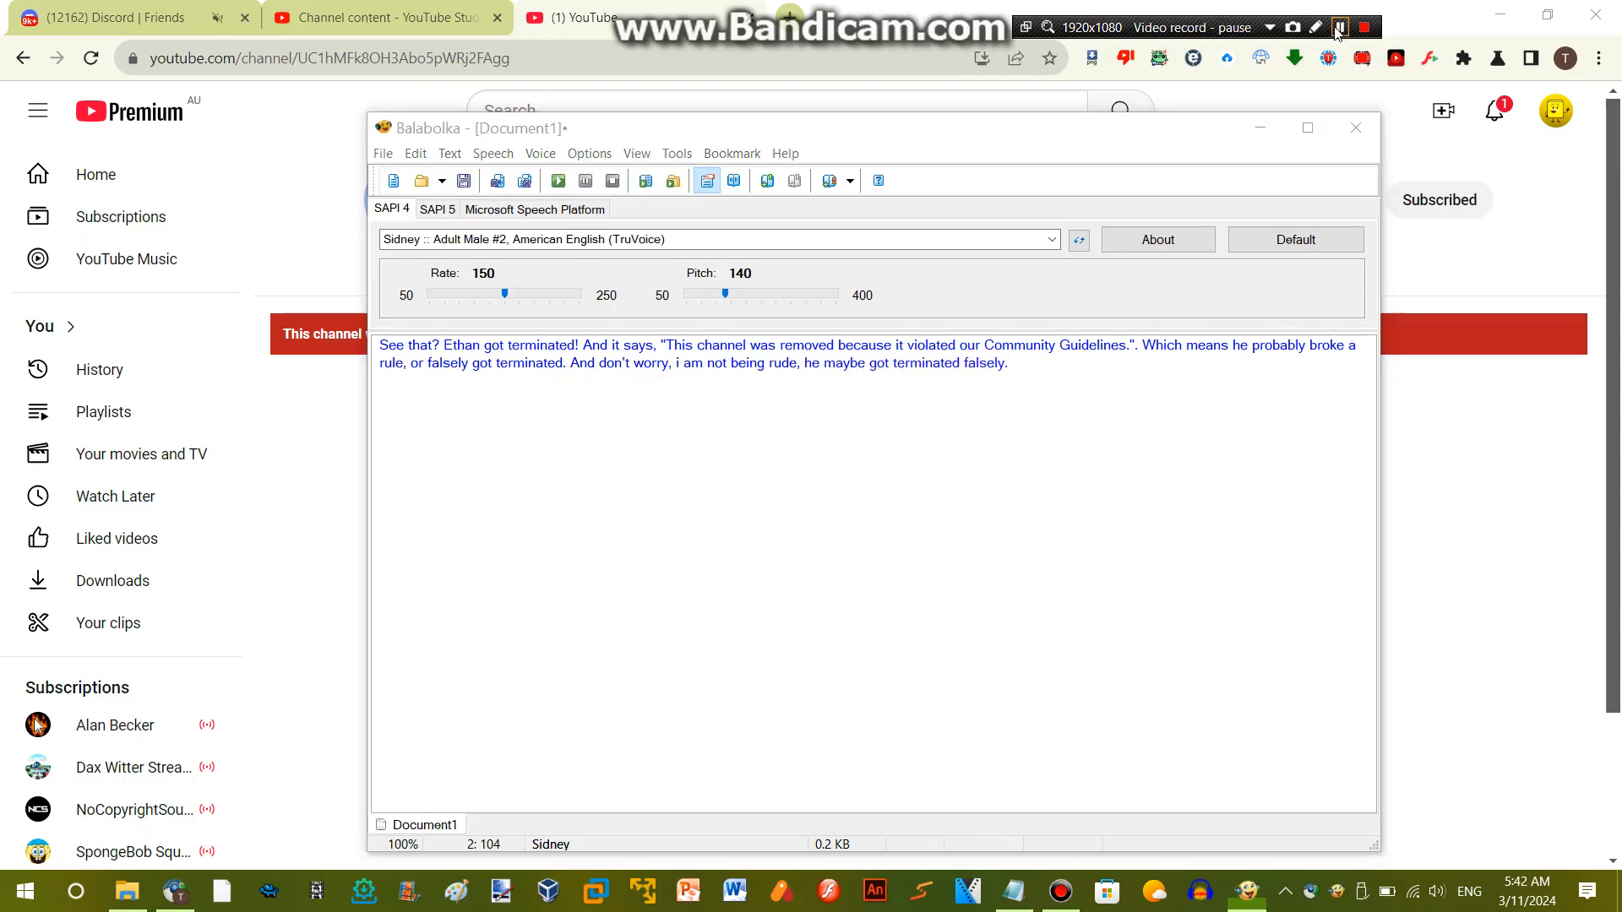